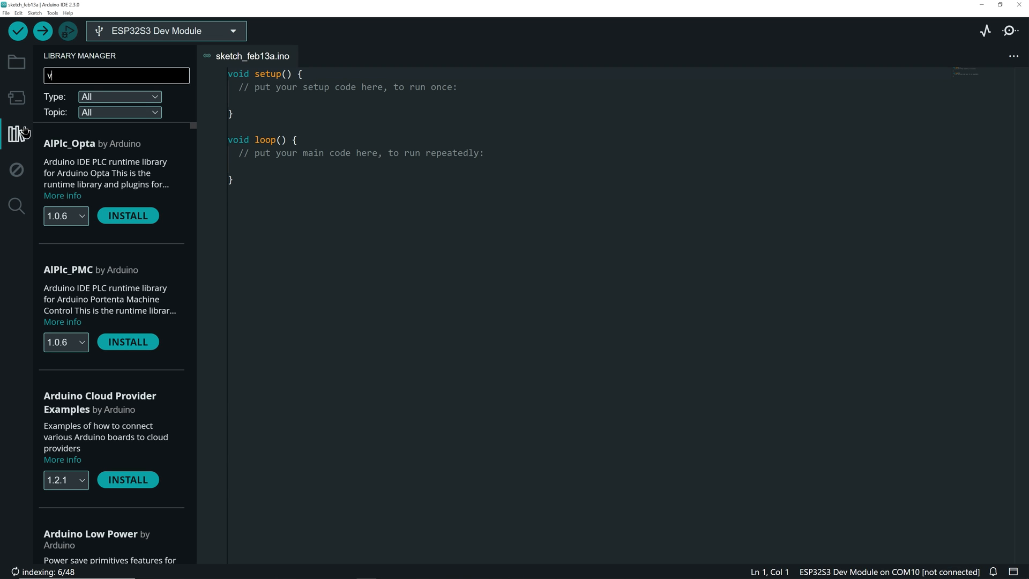
# Step: Bring up the Library Manager from the sidebar to search for the virtualScreen library
pyautogui.click(8, 9)
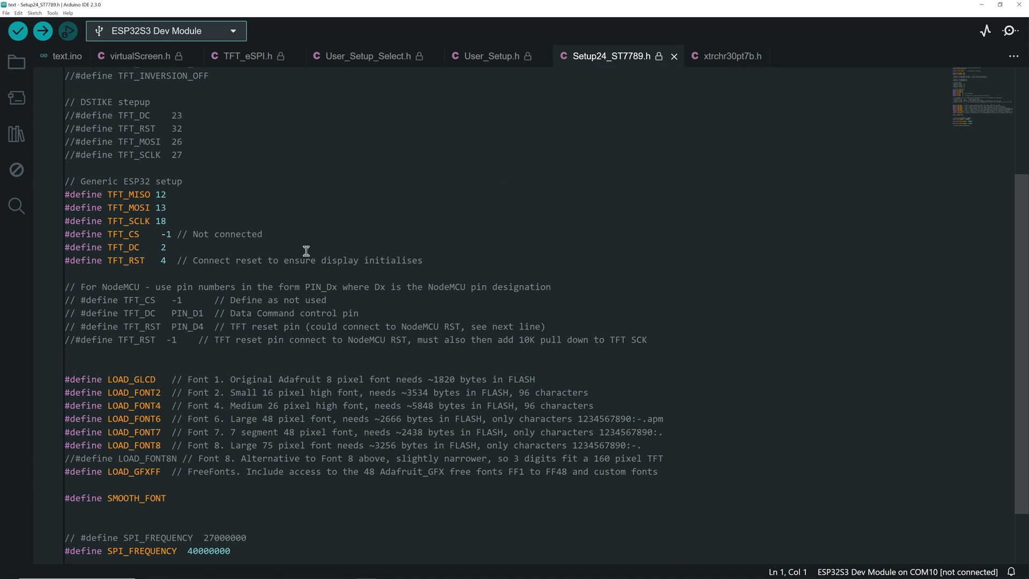
pyautogui.click(59, 56)
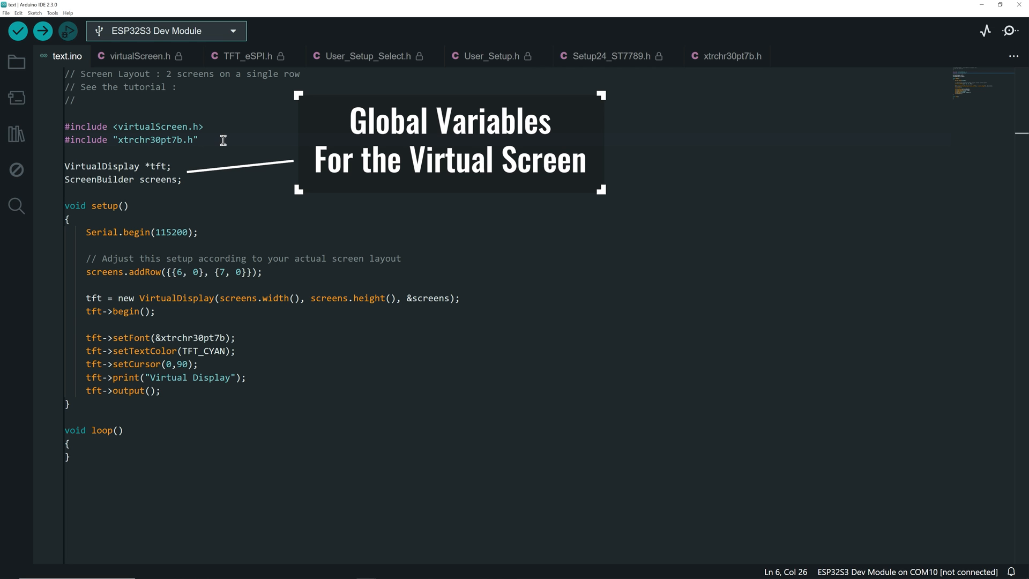